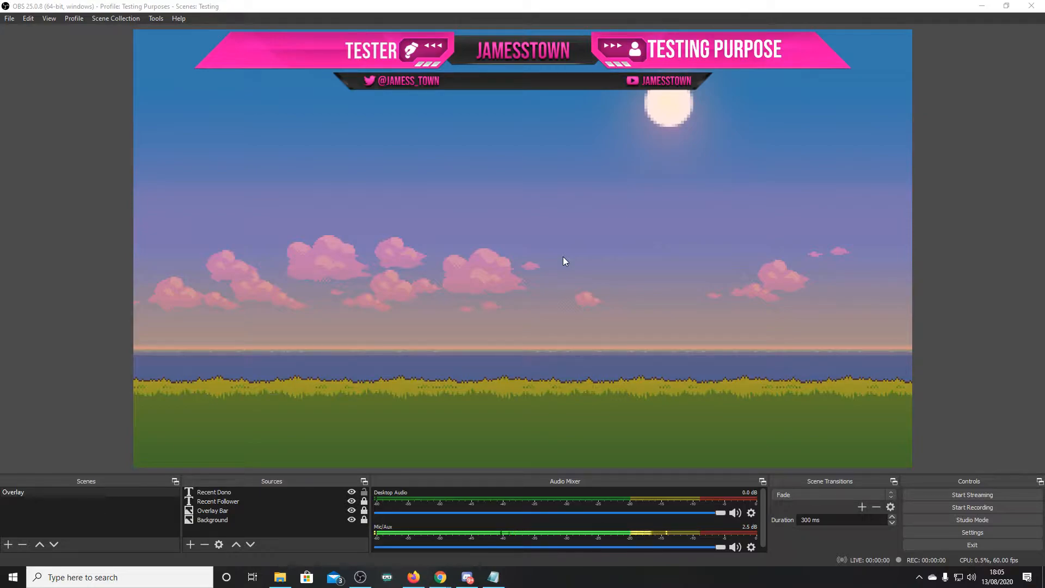
mouse_move(607, 185)
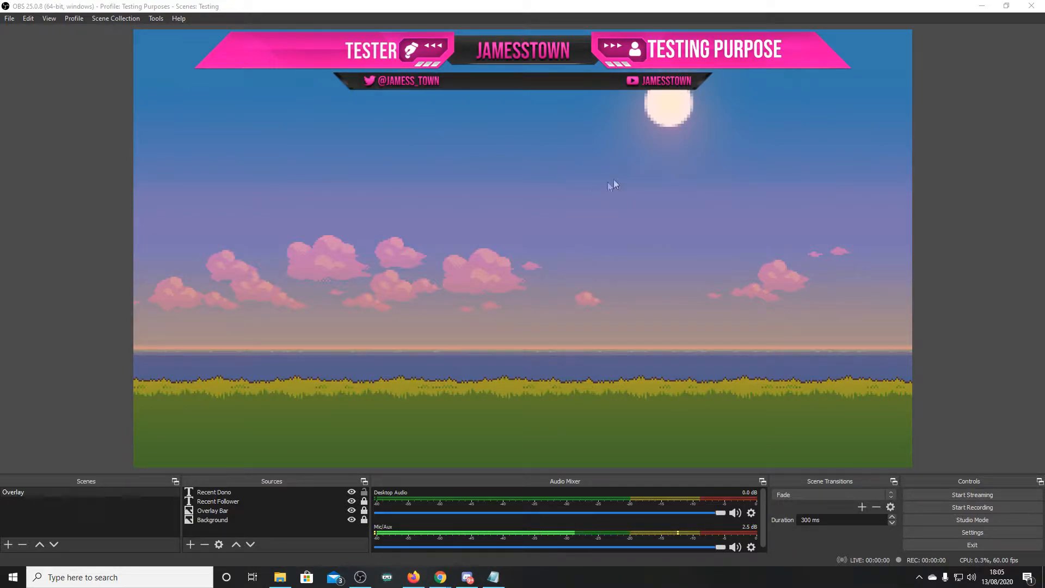
mouse_move(672, 144)
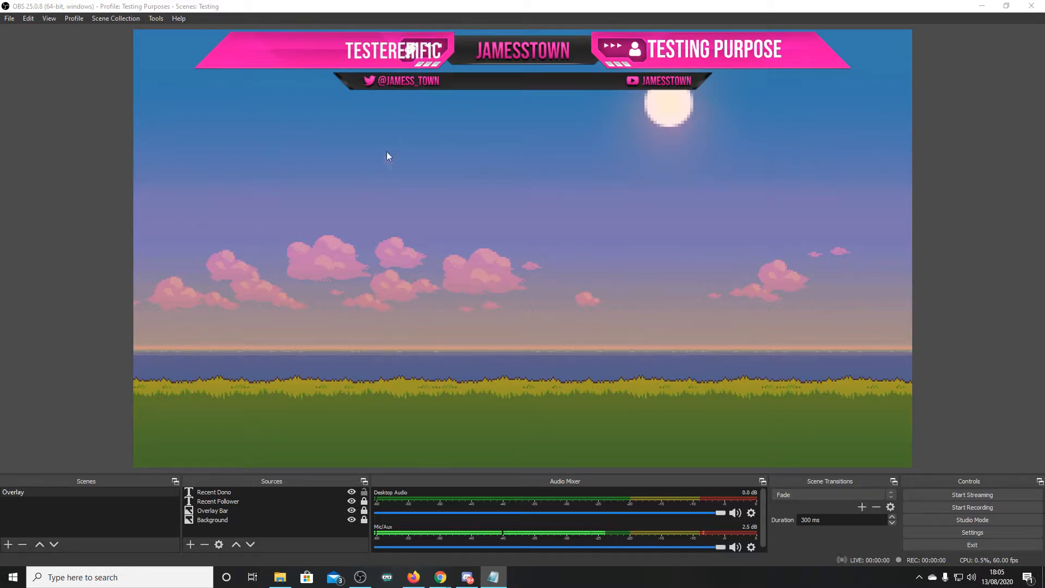
mouse_move(401, 327)
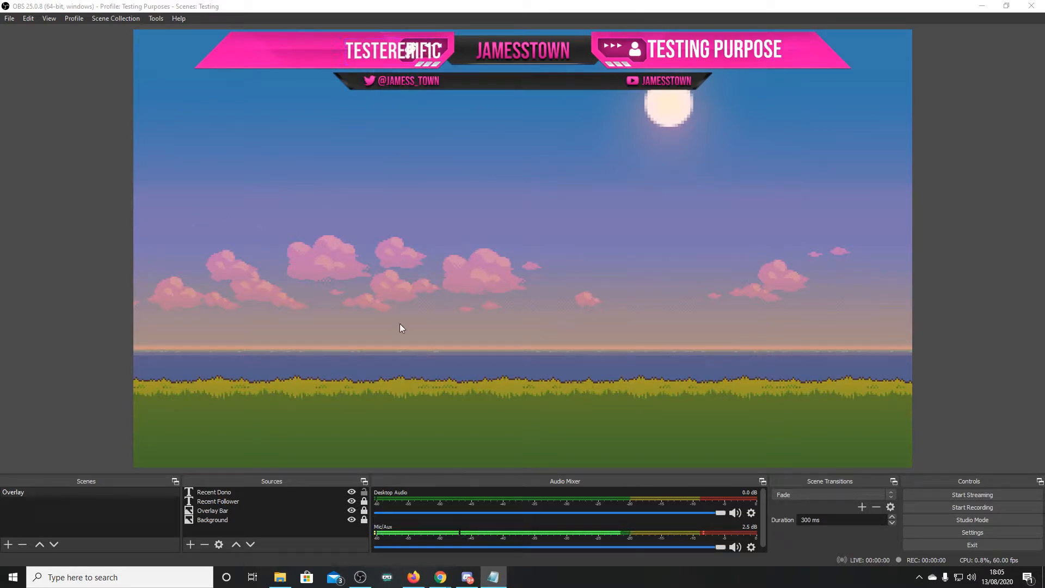
Step: Turn on Wrap and set horizontal Alignment to Right for the Recent Dono text source
double_click(214, 492)
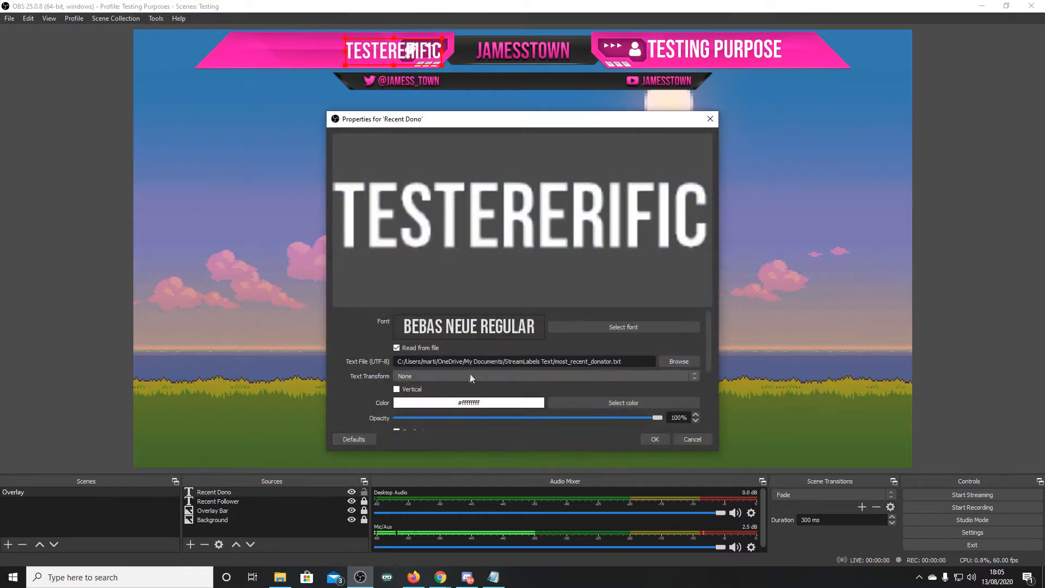
scroll(down, 3)
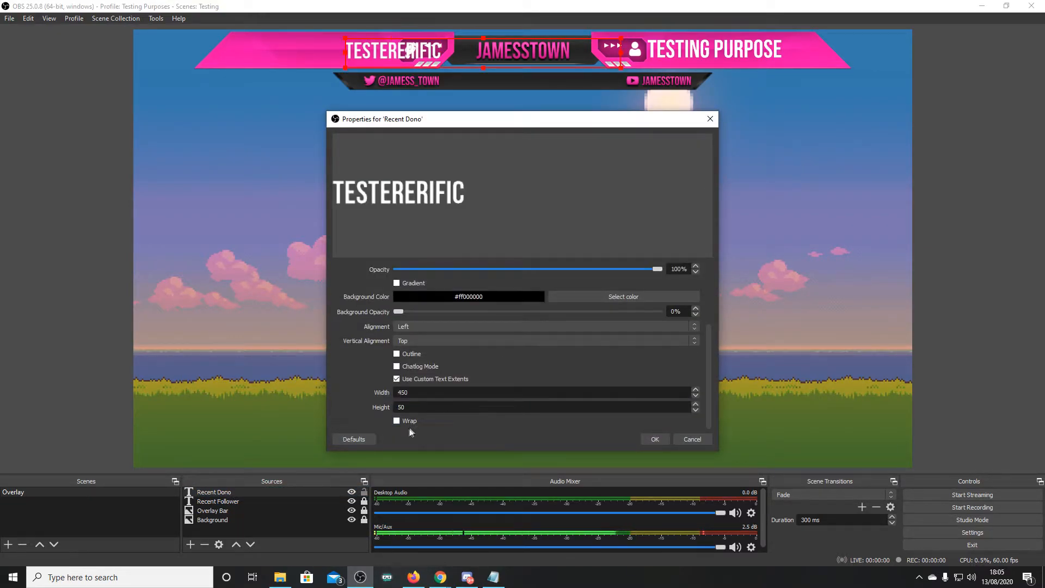
click(397, 420)
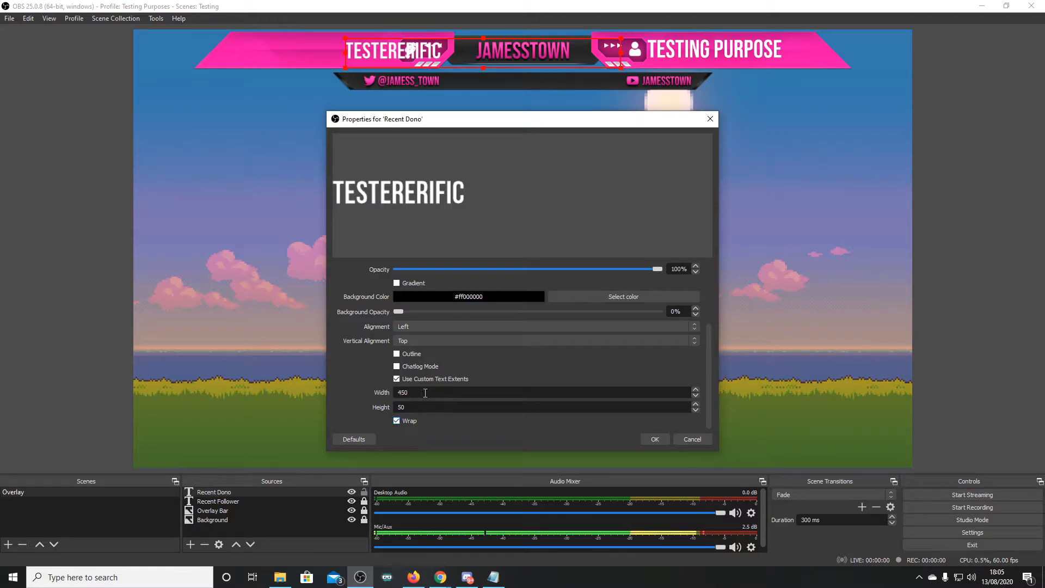
mouse_move(461, 354)
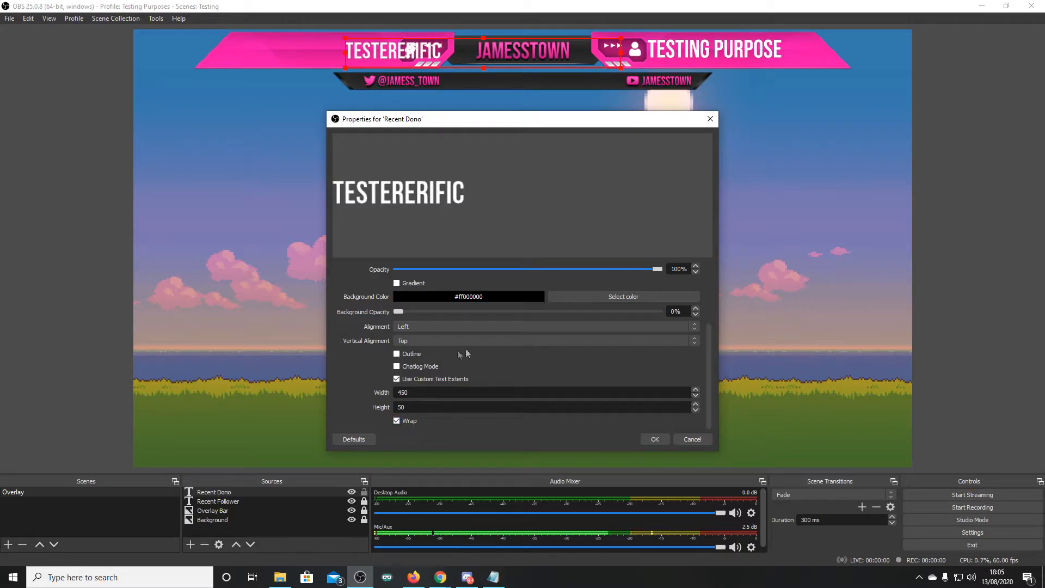
click(540, 341)
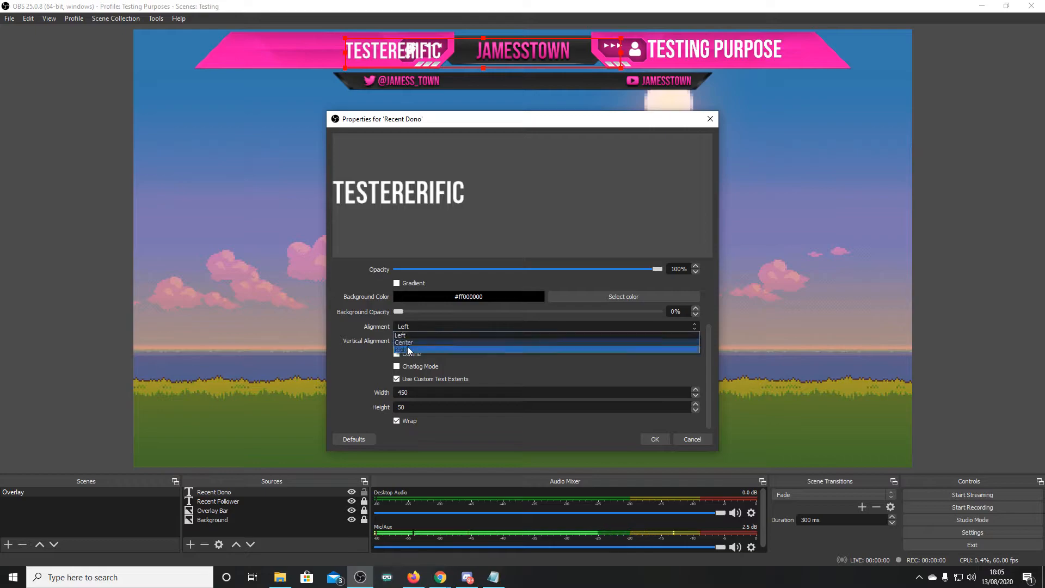
click(405, 346)
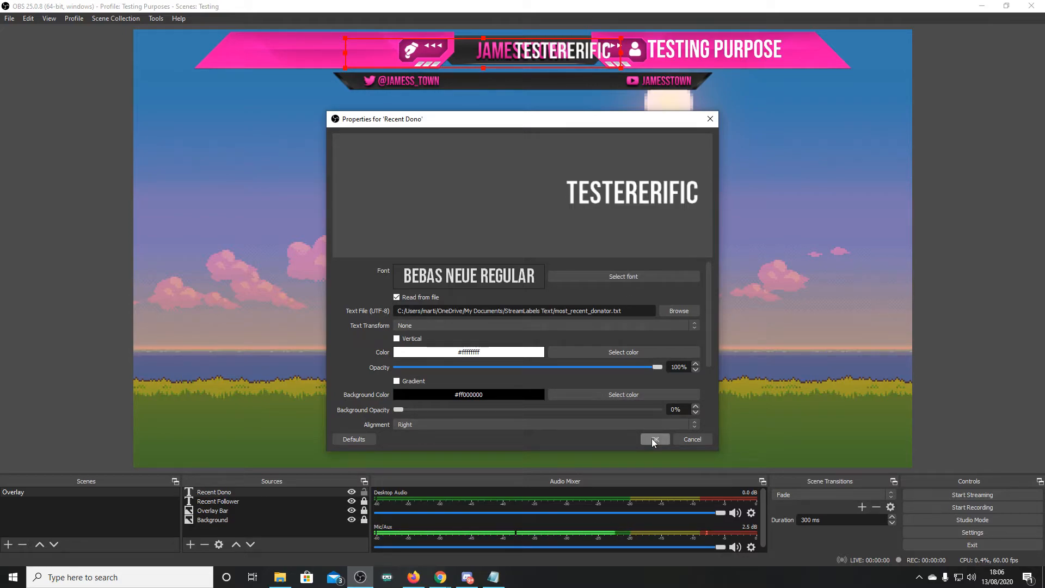
click(655, 439)
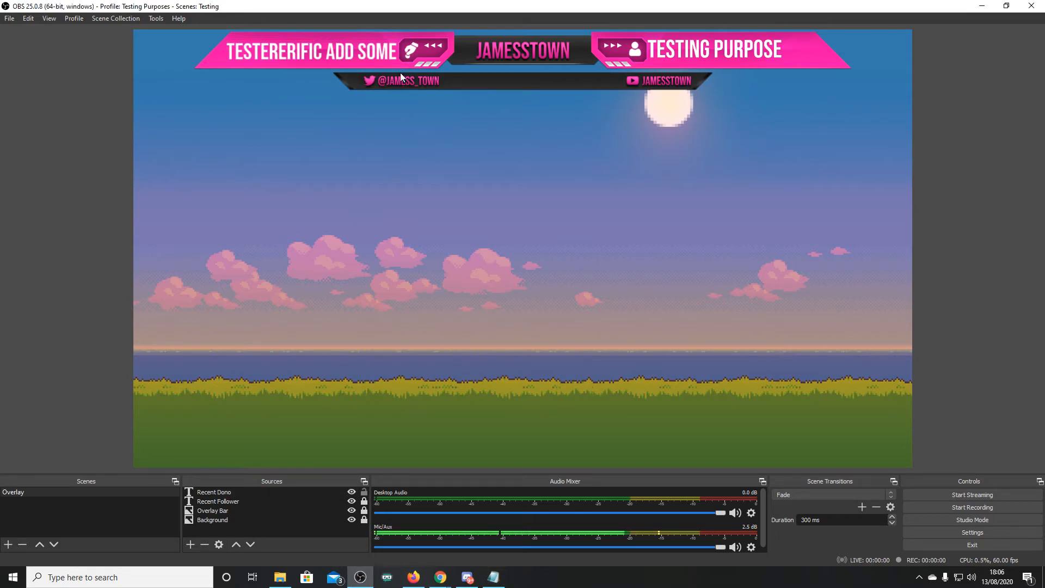
mouse_move(392, 123)
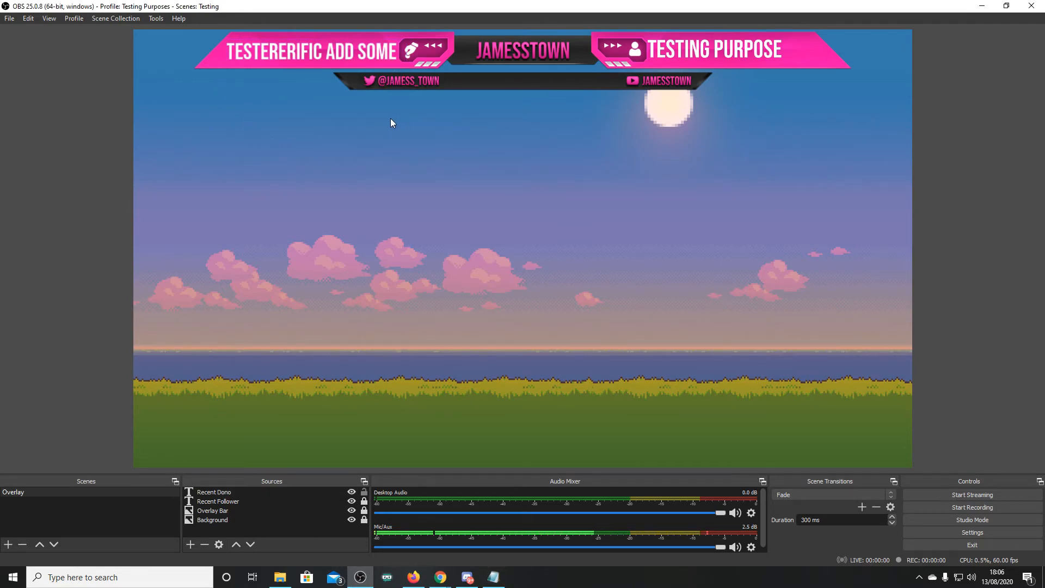
mouse_move(366, 128)
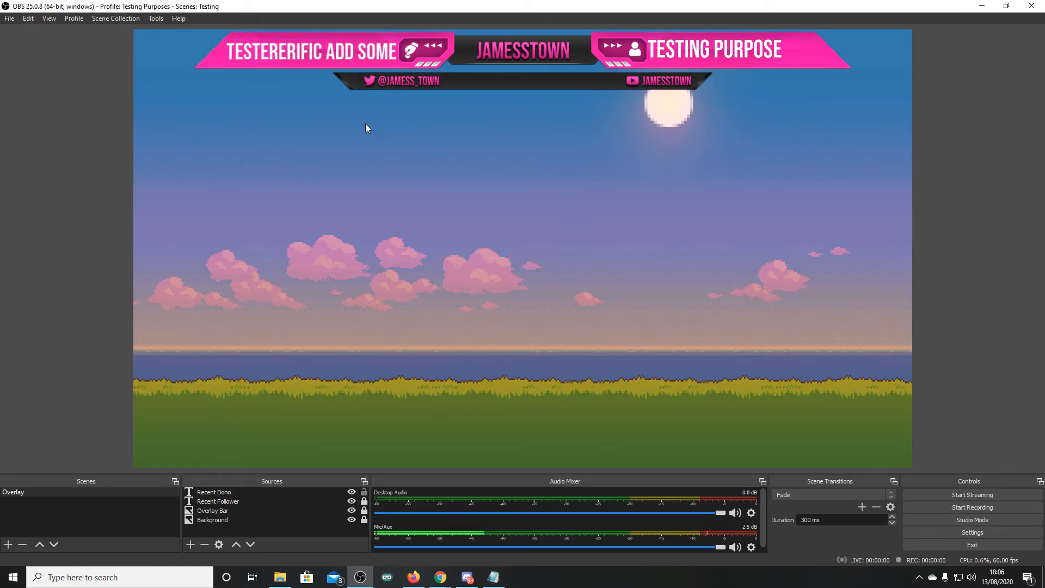
mouse_move(692, 337)
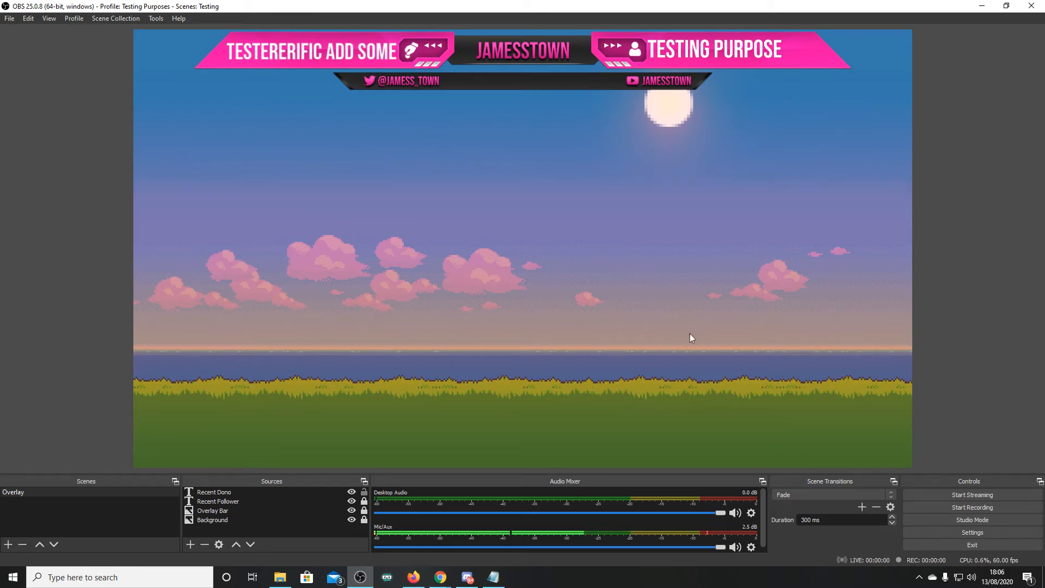
mouse_move(773, 353)
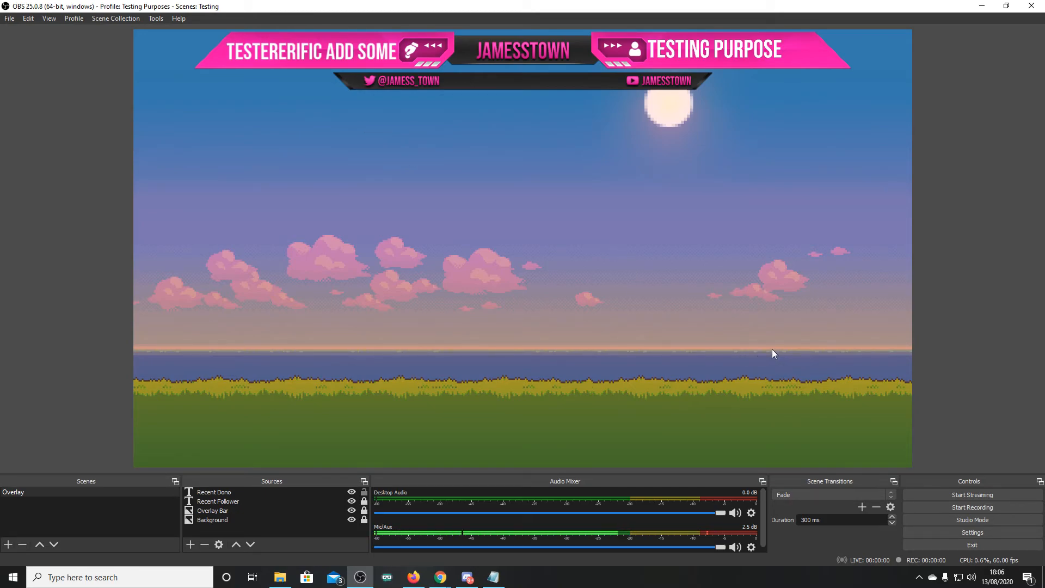